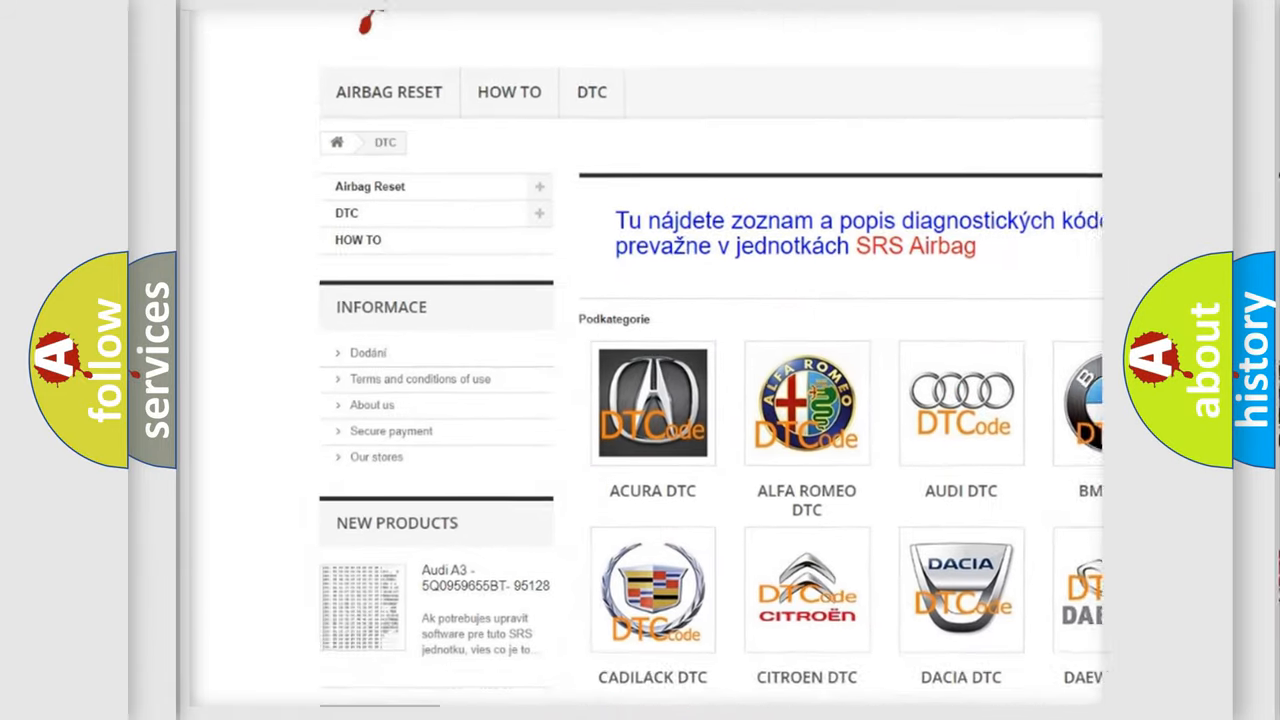
{"action": "scroll", "scroll_direction": "down", "scroll_amount": 3}
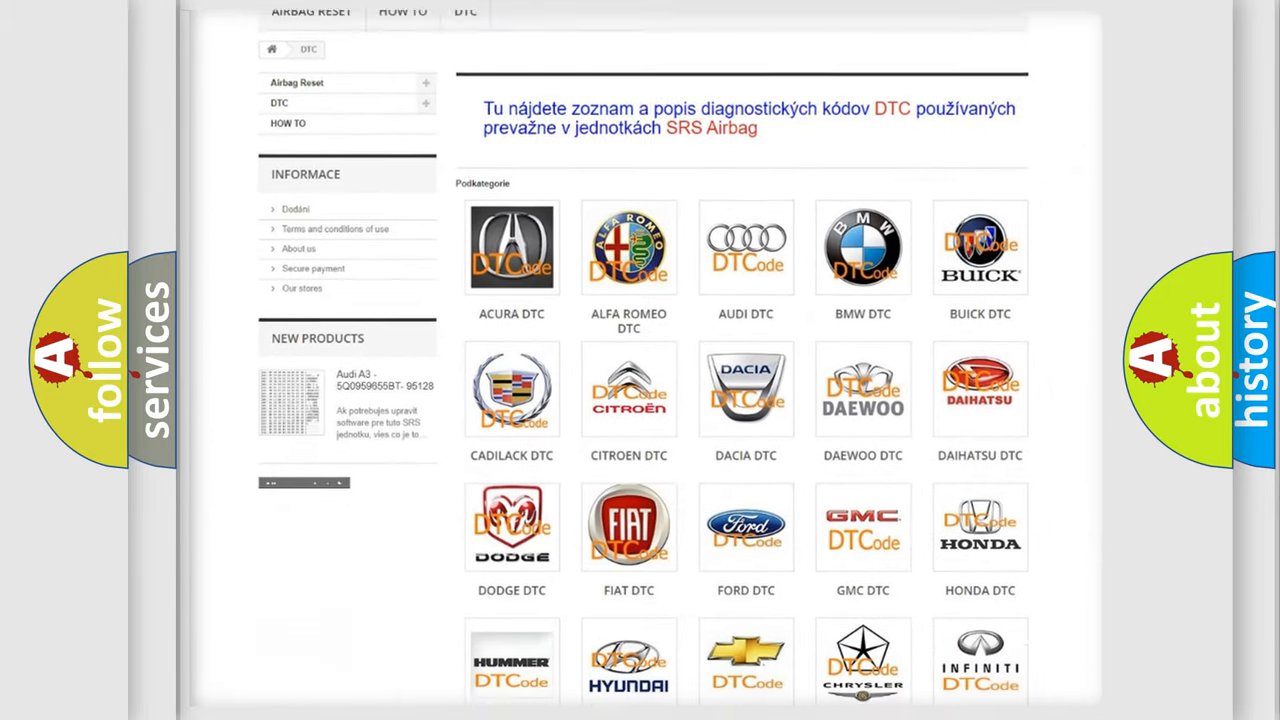
{"action": "scroll", "scroll_direction": "down", "scroll_amount": 3}
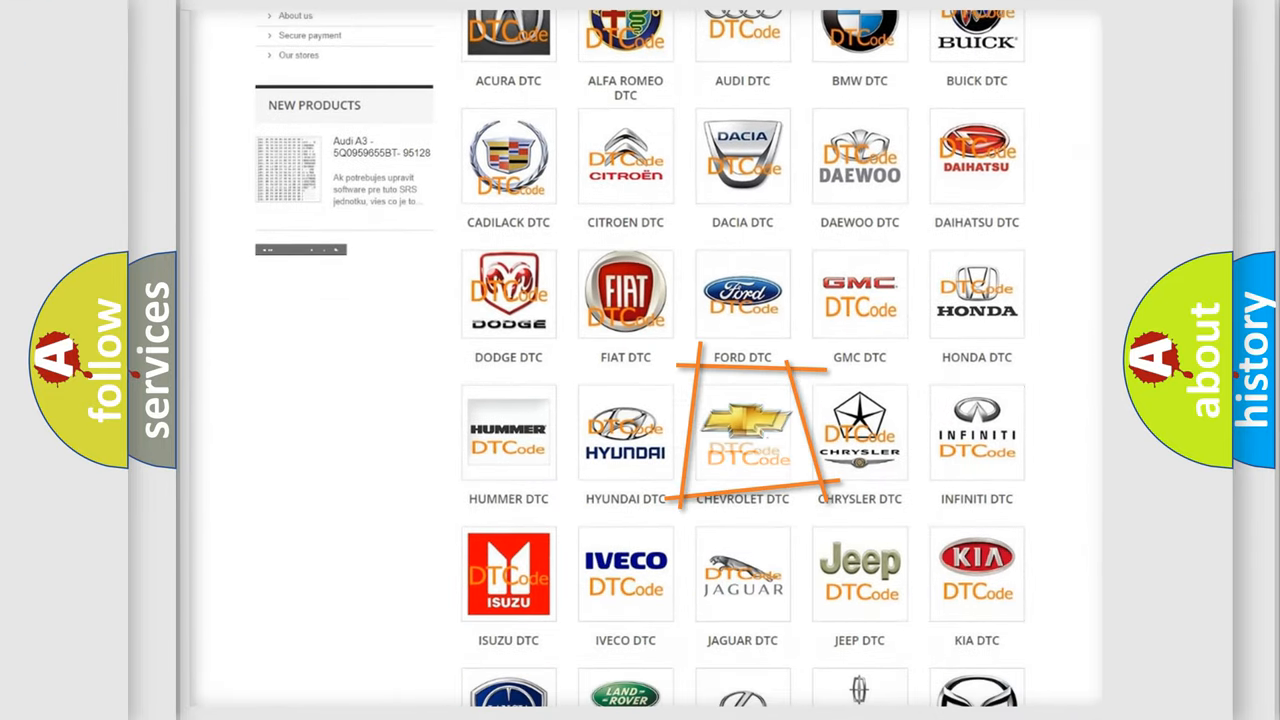